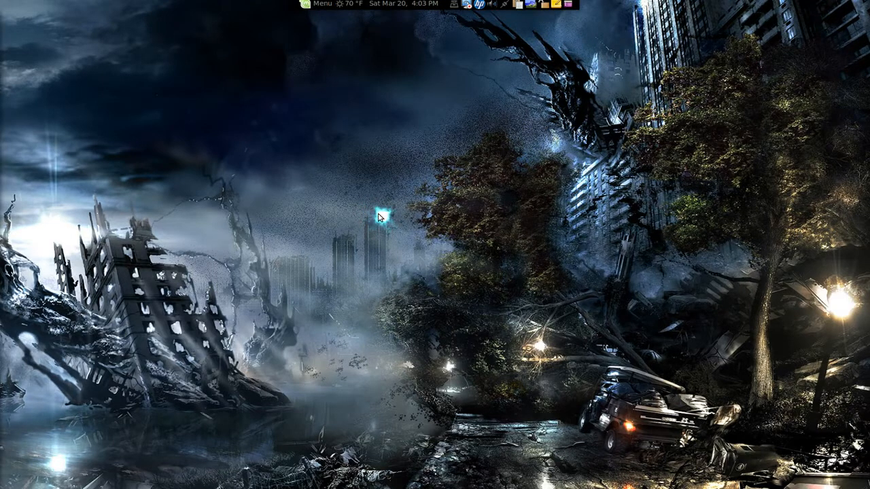
pyautogui.moveTo(645, 275)
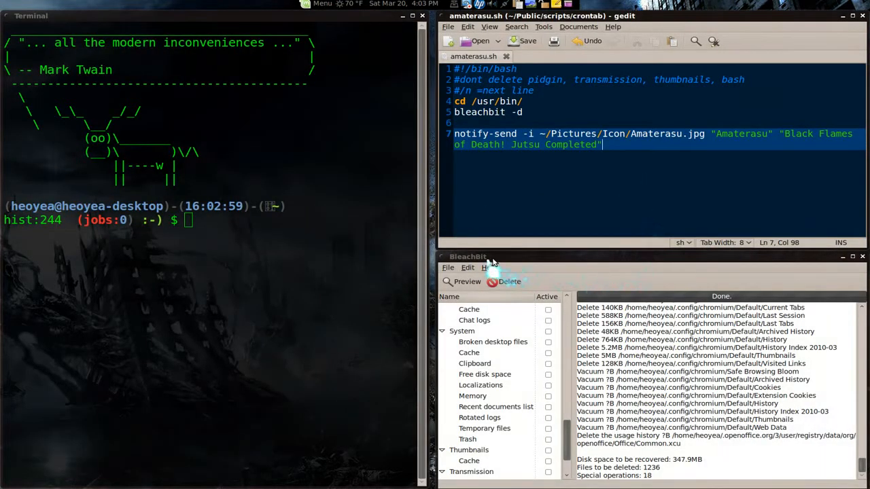
# - View BleachBit's help and version information, then dismiss it
pyautogui.click(489, 268)
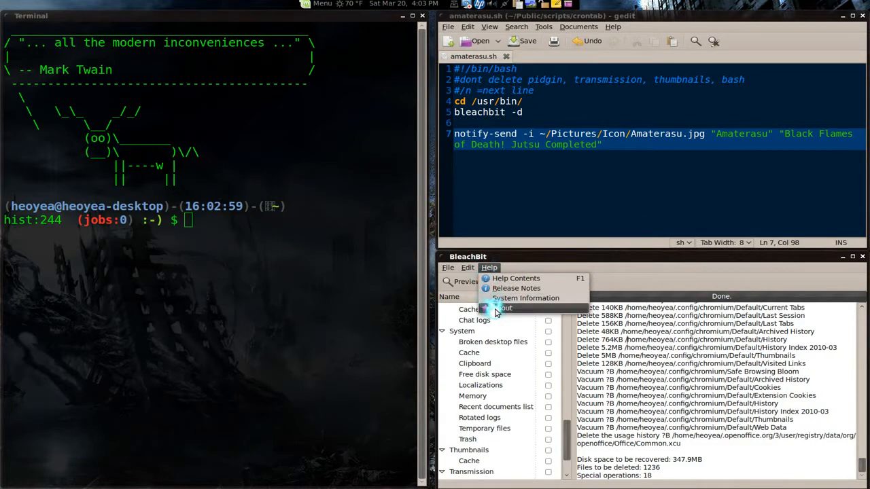
pyautogui.click(503, 308)
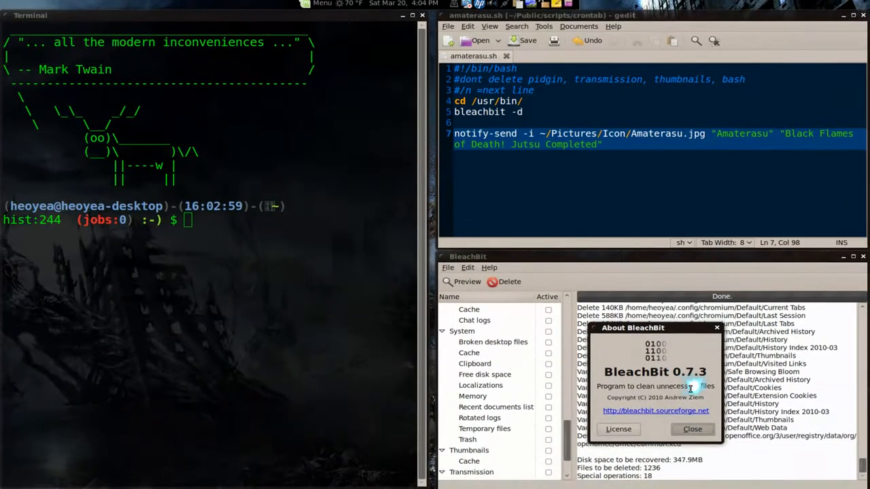
pyautogui.click(708, 429)
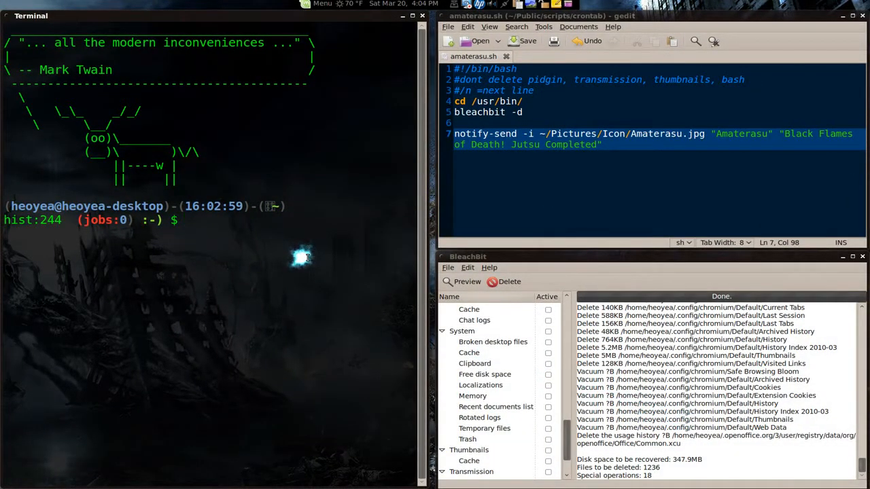
# - Print BleachBit's command-line options with bleachbit -h and scroll through them
pyautogui.write('gcrontab')
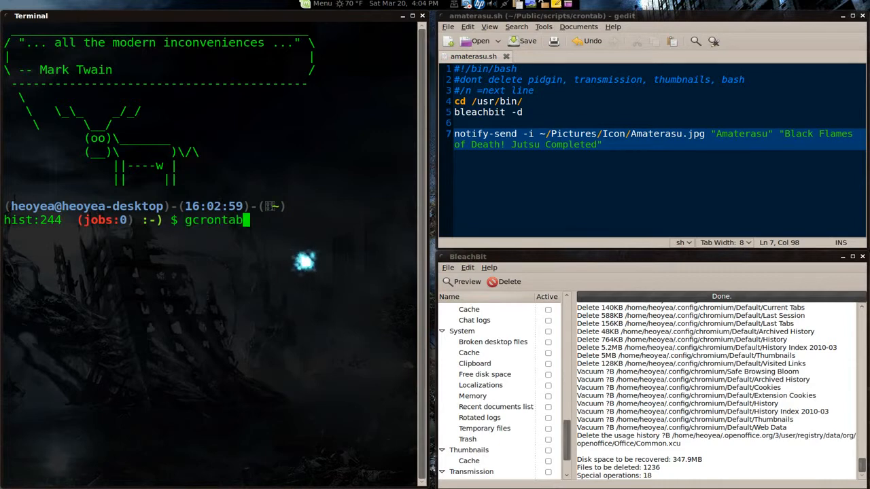
pyautogui.write('bleachbit -h')
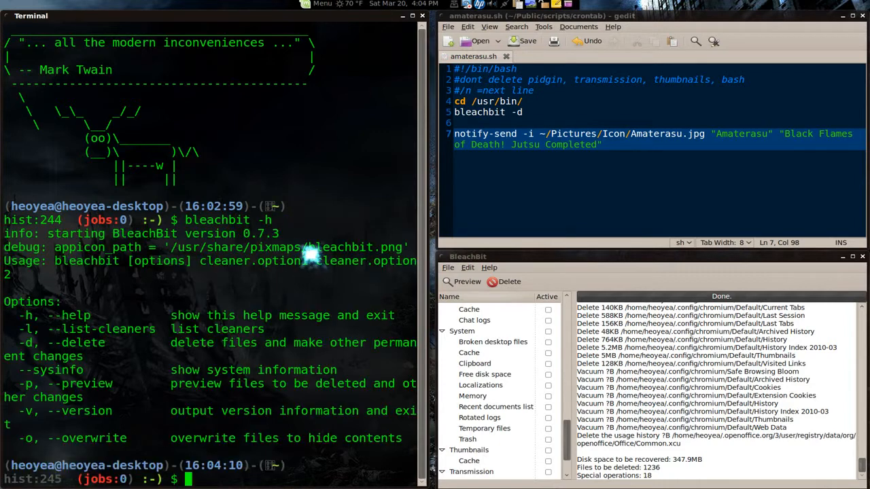
pyautogui.moveTo(47, 370)
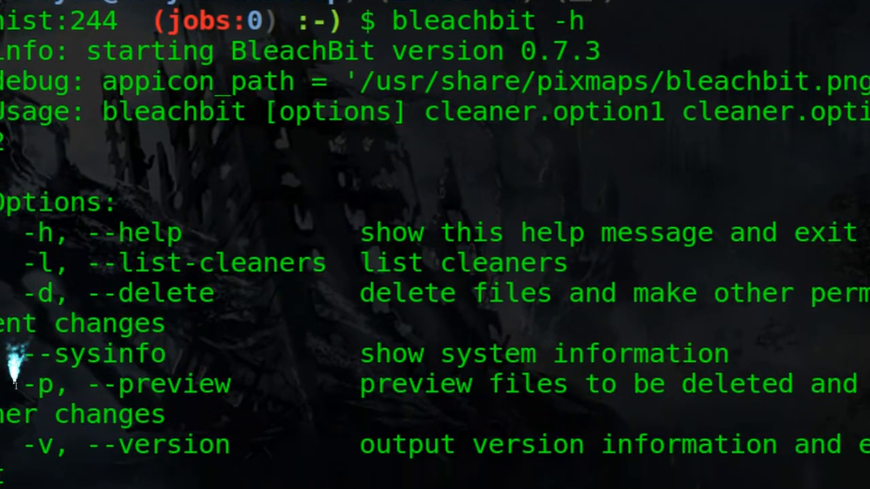
pyautogui.scroll(-3)
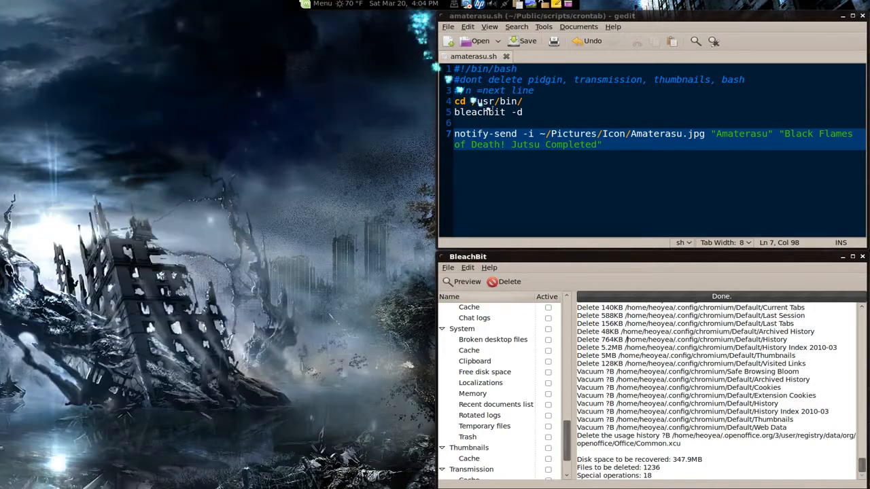
# - Paste the cleaner list under bleachbit -d in amaterasu.sh, removing that line's backslash
pyautogui.click(547, 122)
pyautogui.write(' \\')
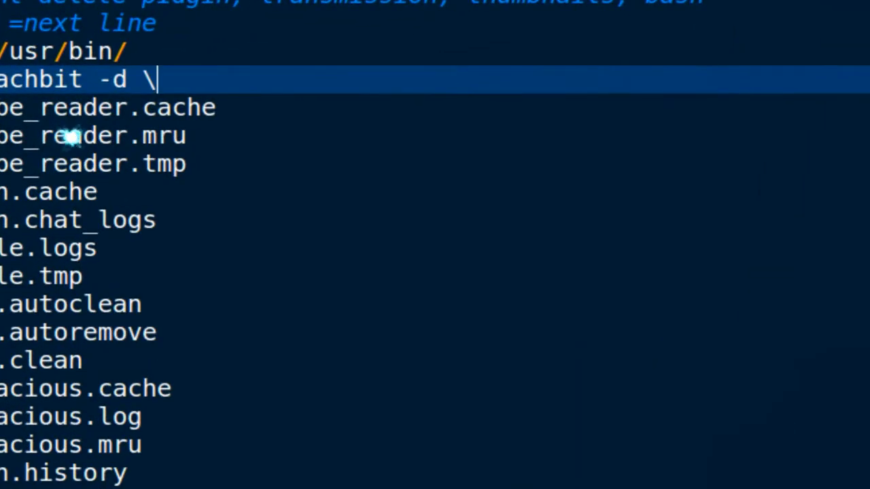
pyautogui.moveTo(72, 139)
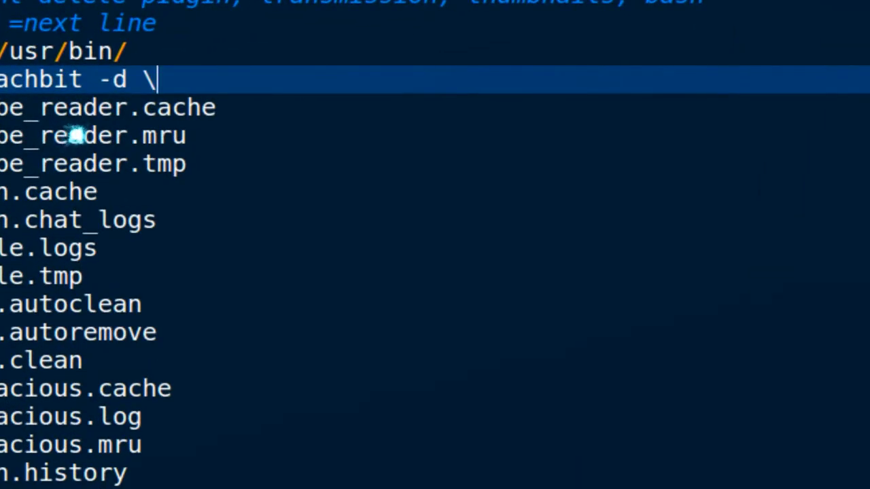
pyautogui.press('BackSpace')
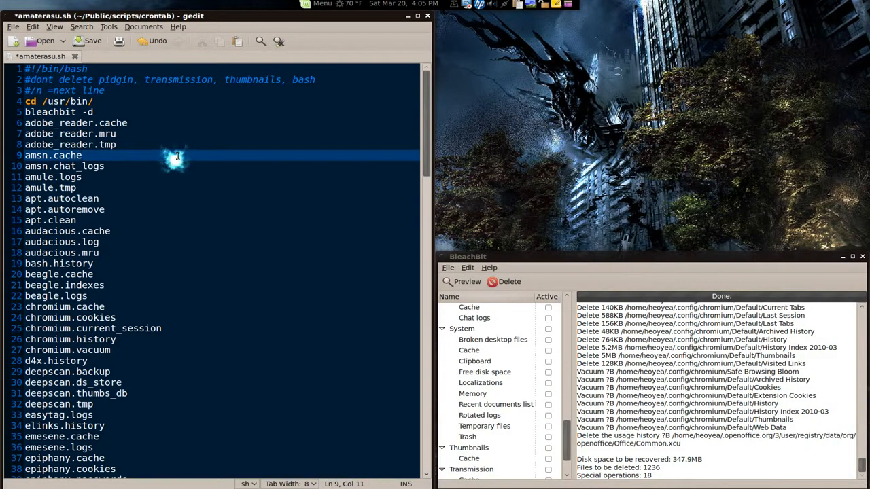
# - Set Replace to change \n into \000\n and test Find on line breaks
pyautogui.press('ctrl+h')
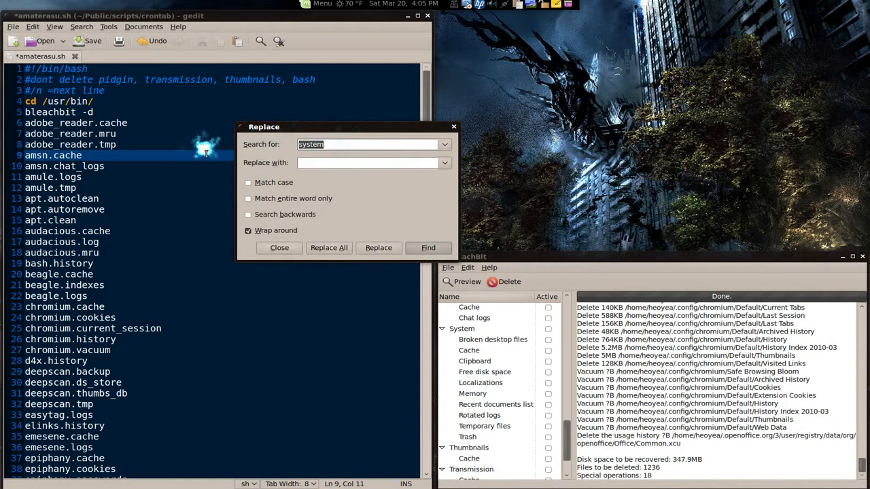
pyautogui.write('vi')
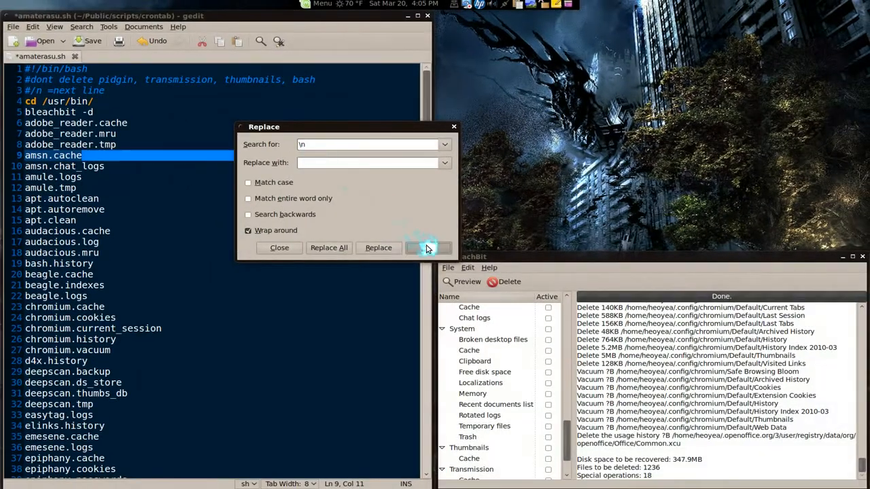
pyautogui.click(429, 247)
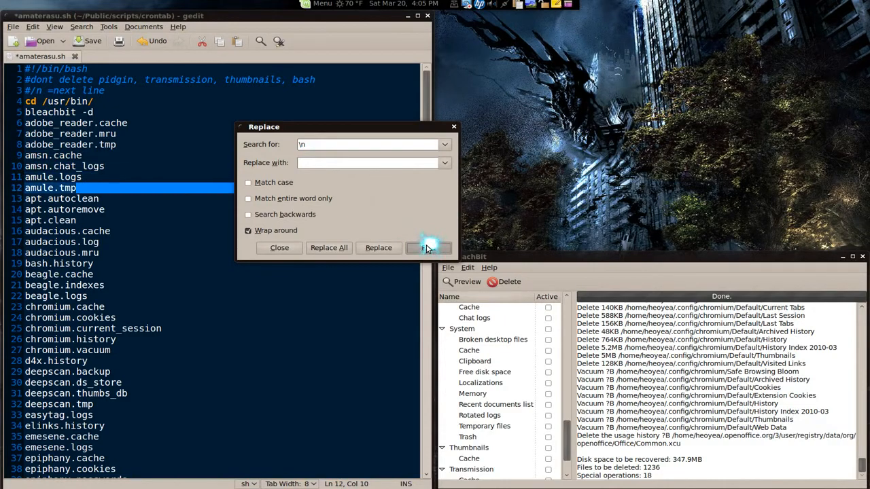
pyautogui.click(428, 247)
pyautogui.write('\\')
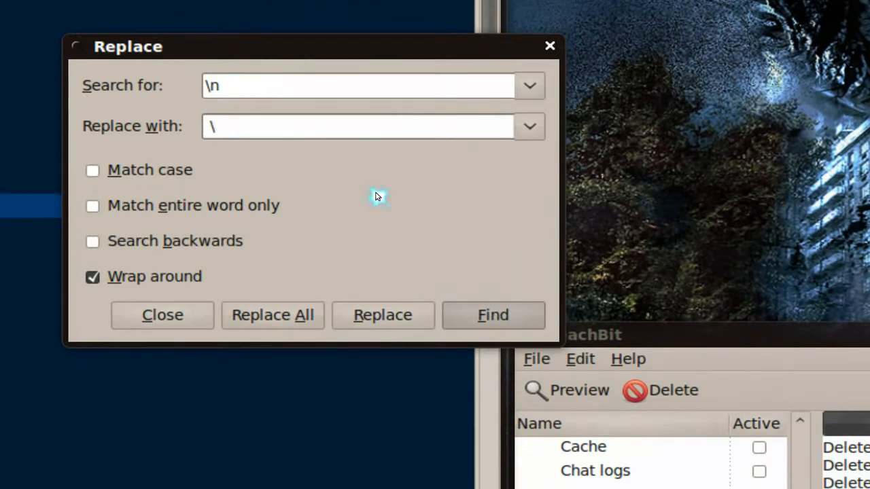
pyautogui.write('000')
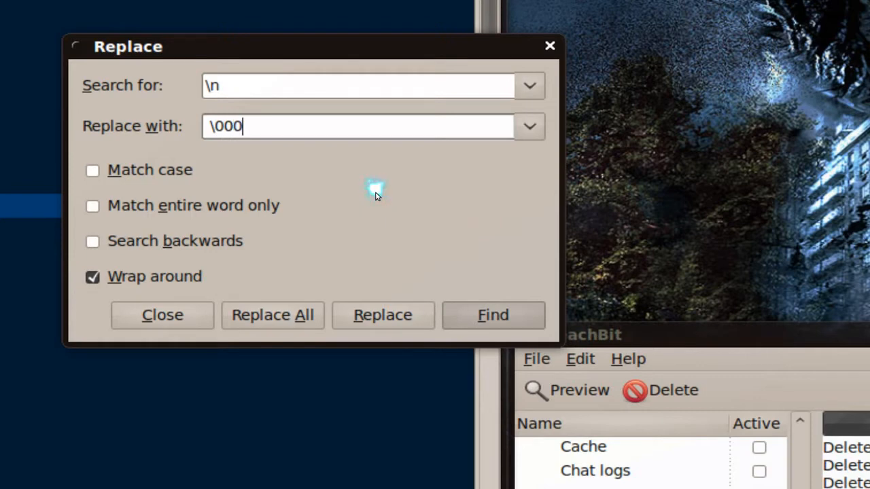
pyautogui.write('\\n')
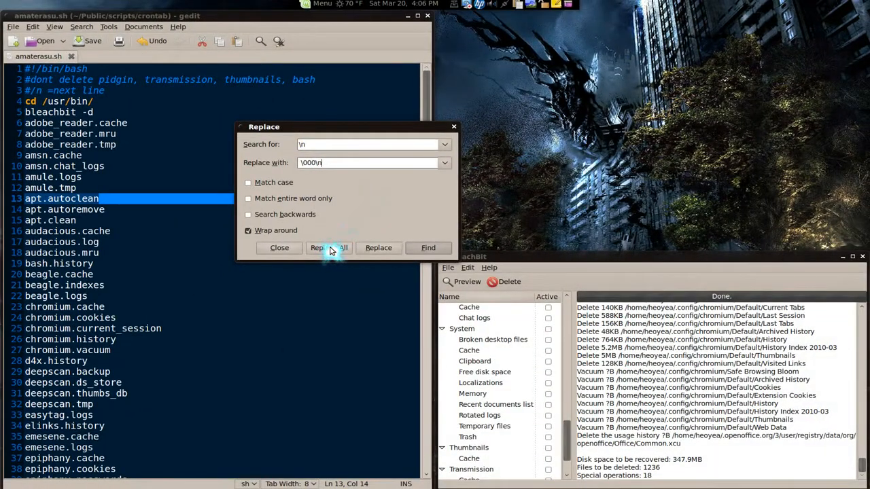
# - Replace all newlines with \000\n, then strip the 000 markers with an empty replacement
pyautogui.click(328, 247)
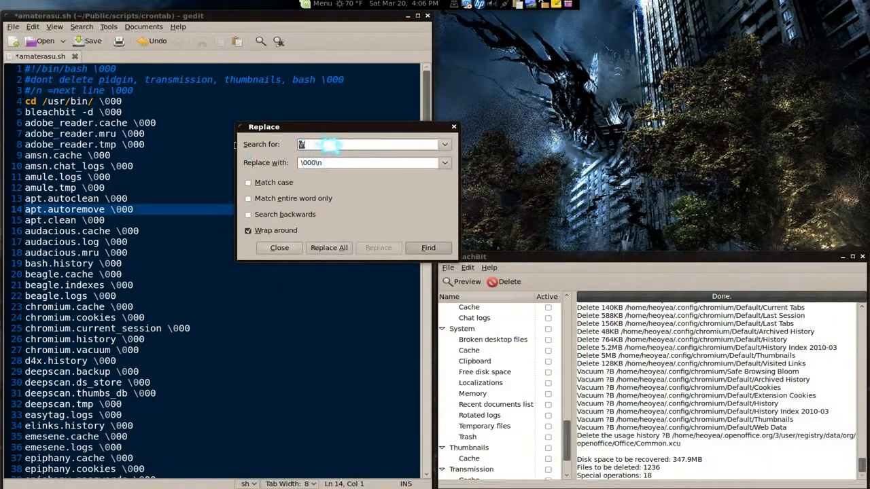
pyautogui.write('-0')
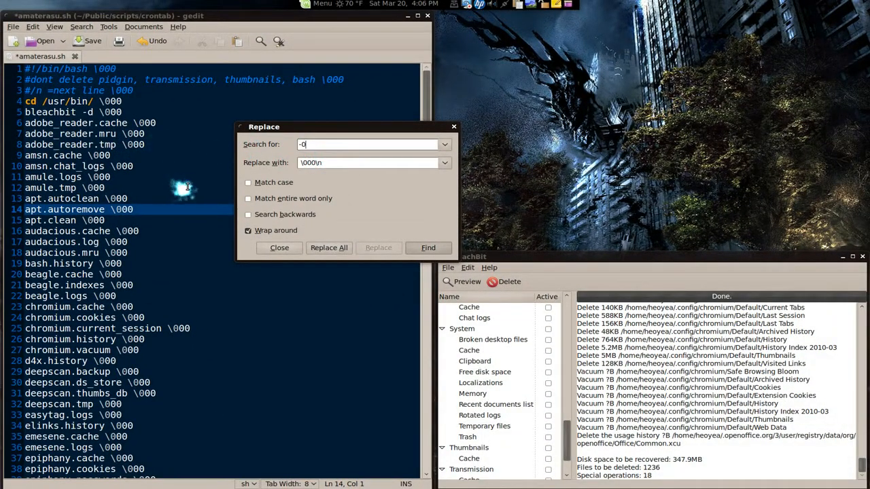
pyautogui.write('000')
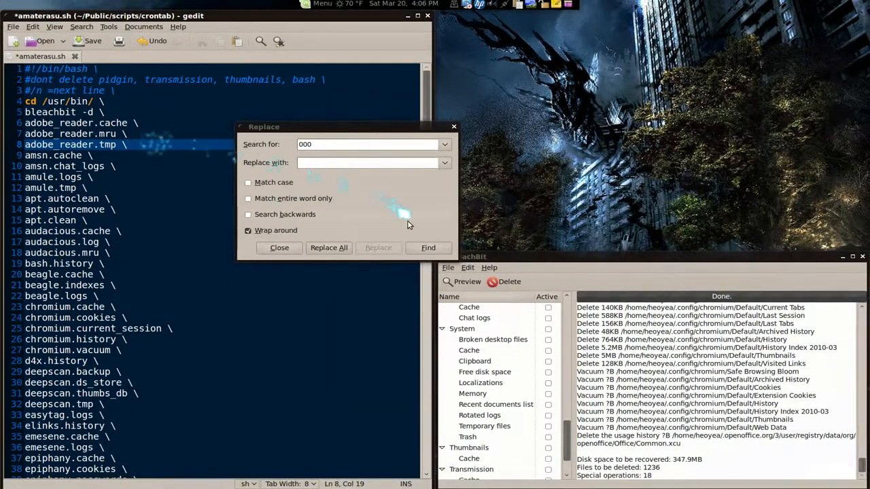
# - Remove backslashes from the shebang, comment and cd lines, then scroll through the cleaners
pyautogui.click(279, 247)
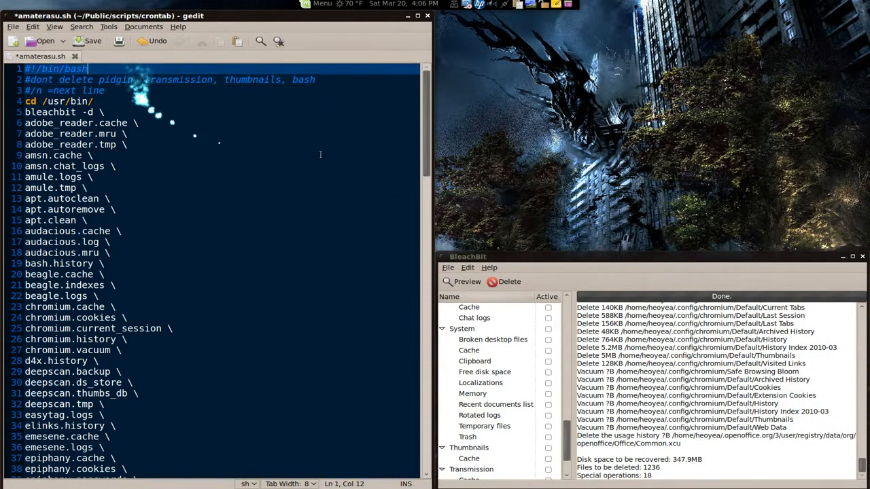
pyautogui.scroll(-3)
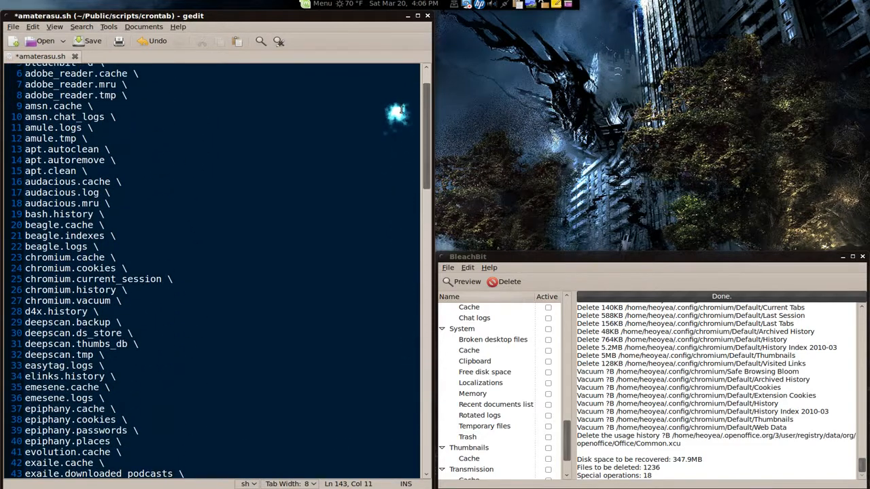
pyautogui.scroll(-3)
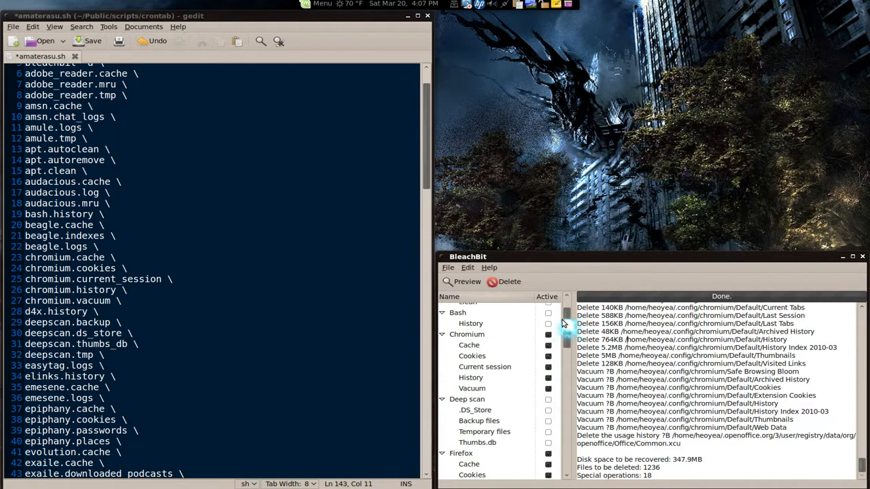
pyautogui.scroll(-3)
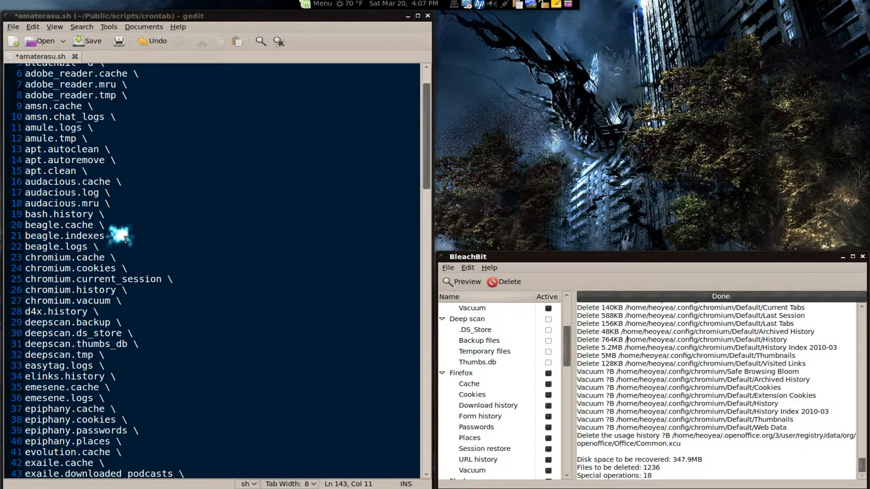
pyautogui.moveTo(153, 274)
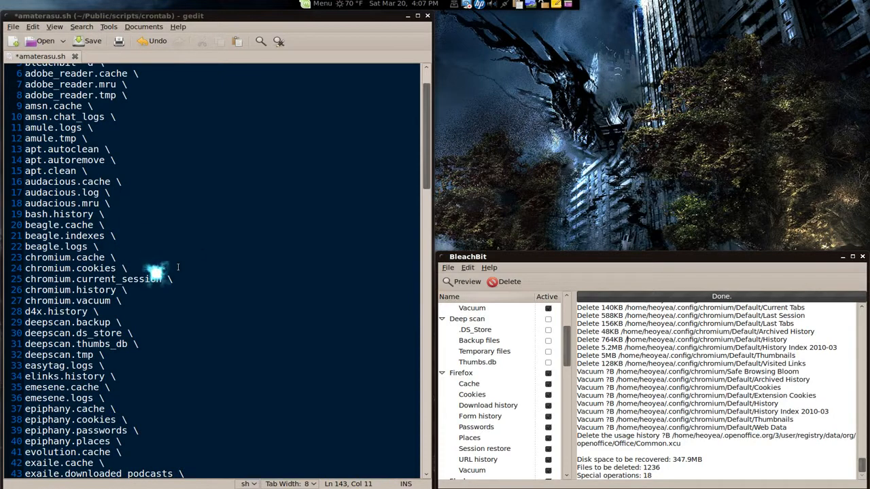
# - Open Find with Ctrl+F over the script's cleaner list
pyautogui.press('ctrl+f')
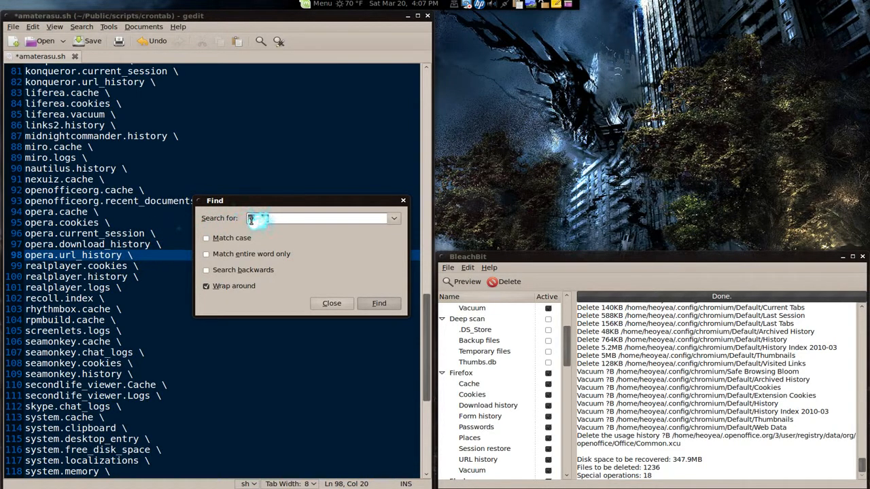
# - Search for thumbnail and bash, deleting bash.history and the three apt.* entries
pyautogui.write('thumbnail')
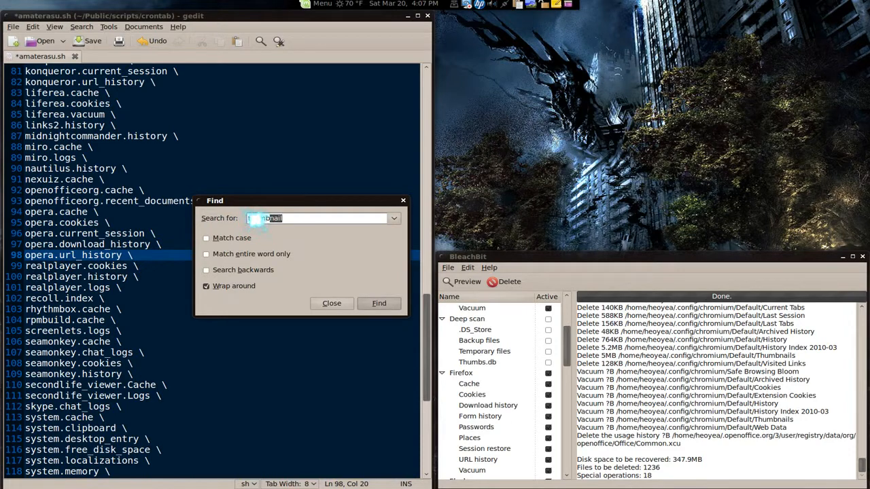
pyautogui.click(379, 303)
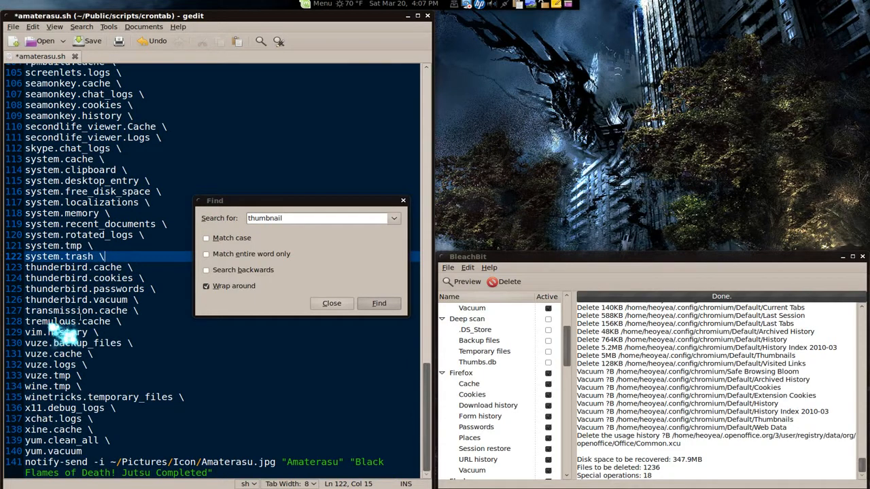
pyautogui.click(379, 303)
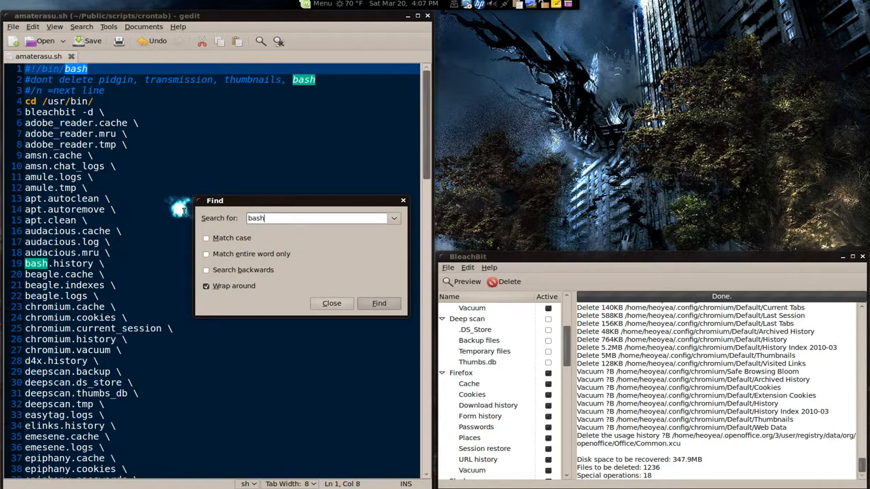
pyautogui.click(379, 304)
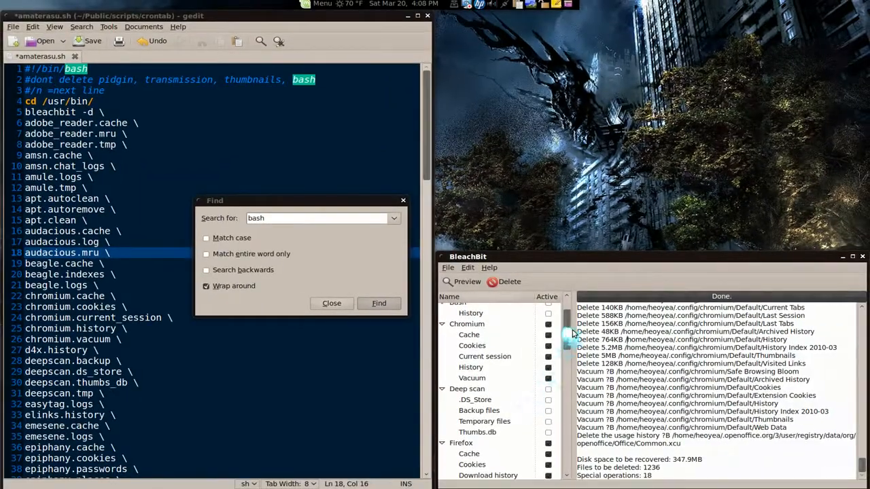
pyautogui.scroll(-3)
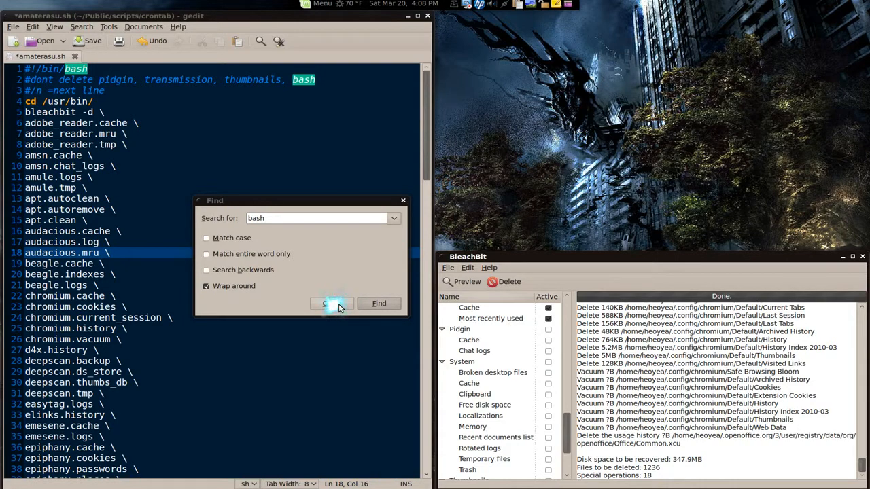
pyautogui.click(331, 303)
pyautogui.write('de')
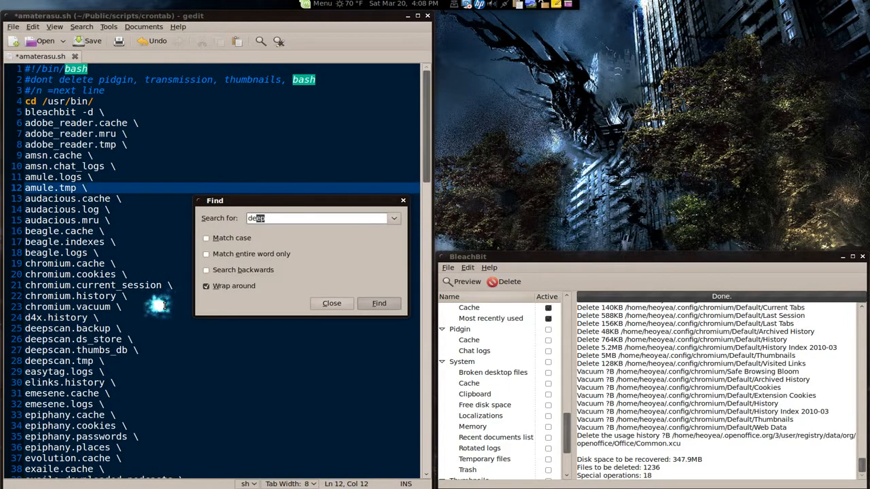
# - Find and delete the deepscan and system cleaner entries, then close Find
pyautogui.click(379, 303)
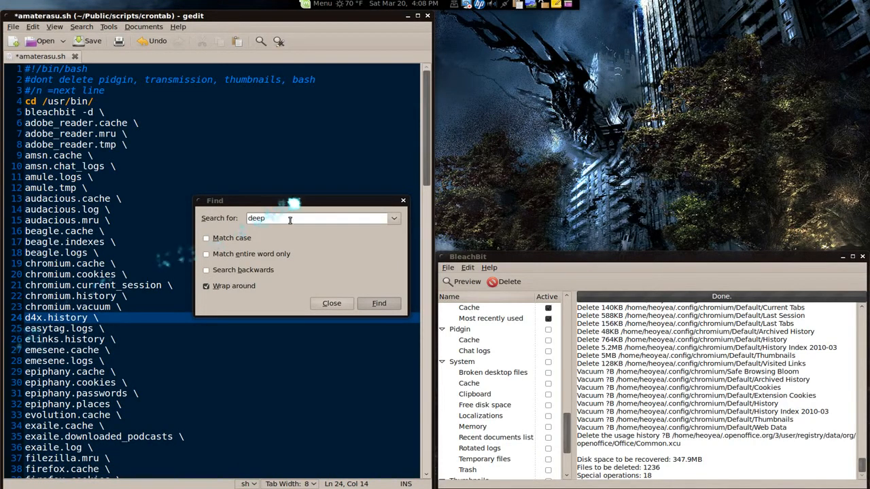
pyautogui.write('system')
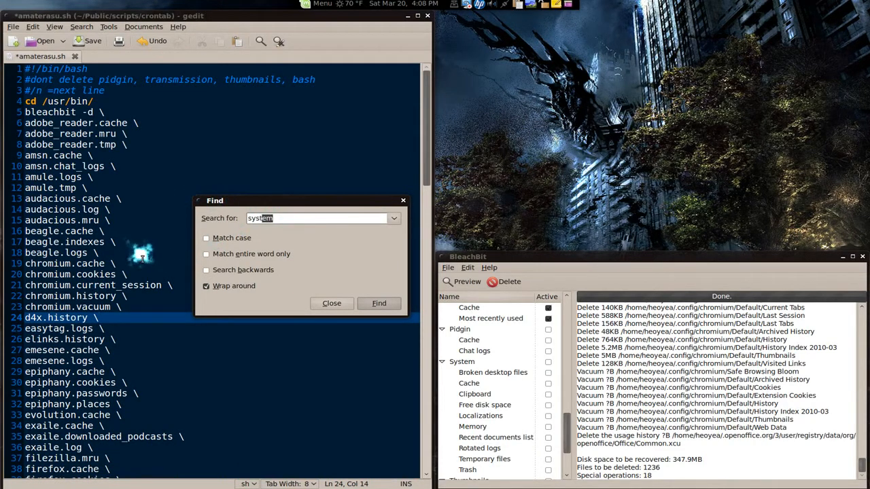
pyautogui.click(379, 303)
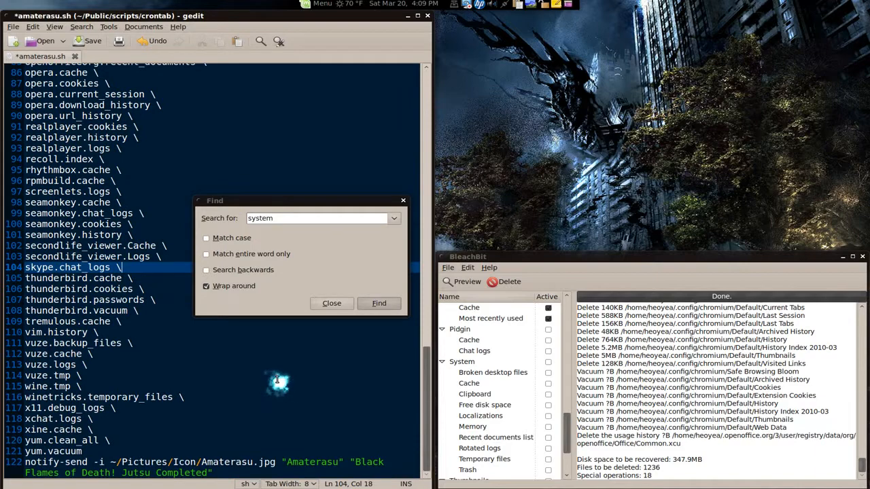
pyautogui.click(331, 303)
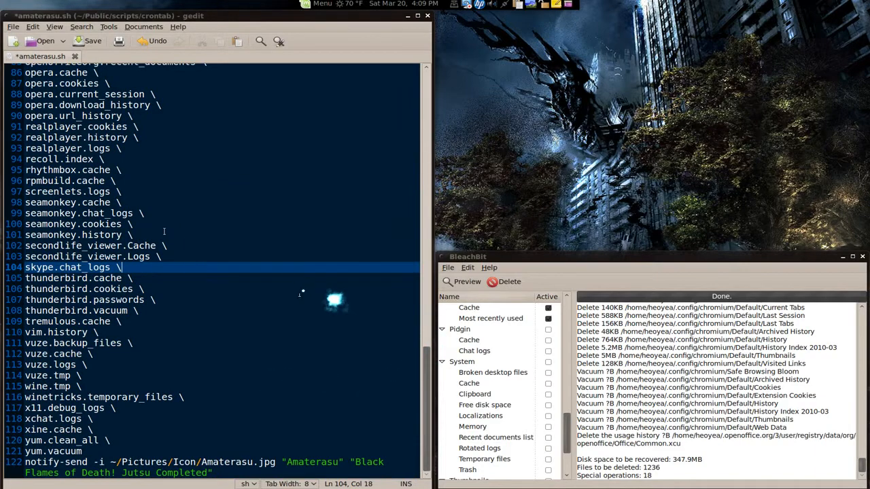
# - Save amaterasu.sh with the pruned cleaner list
pyautogui.press('ctrl+s')
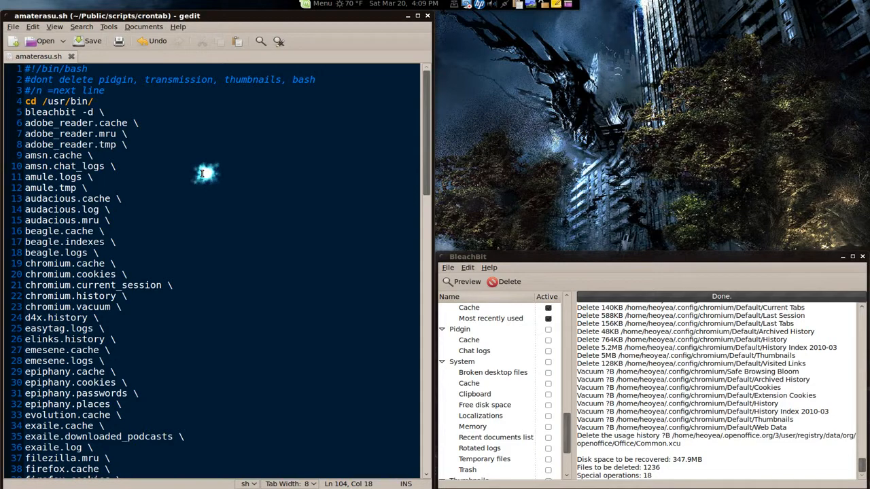
pyautogui.moveTo(202, 172)
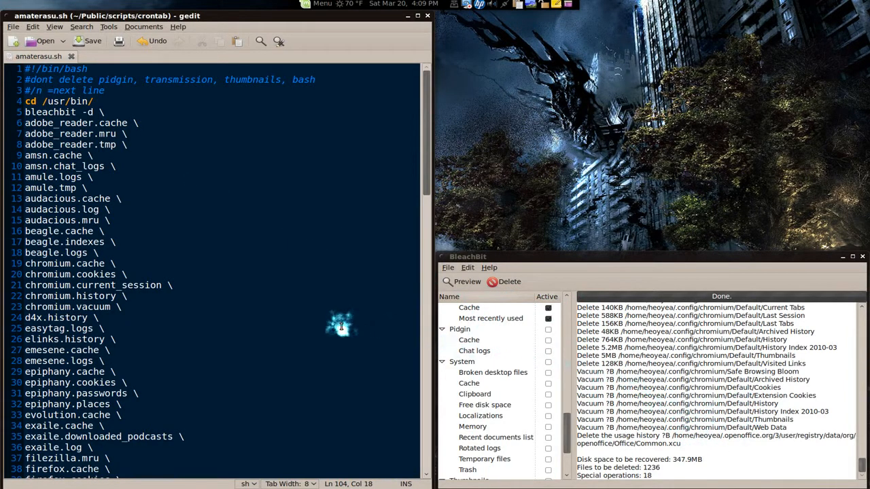
pyautogui.moveTo(342, 327)
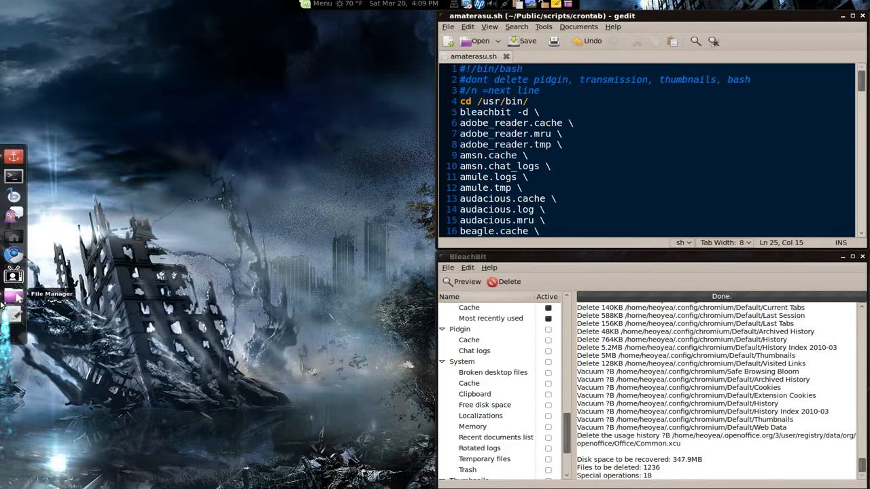
pyautogui.moveTo(12, 273)
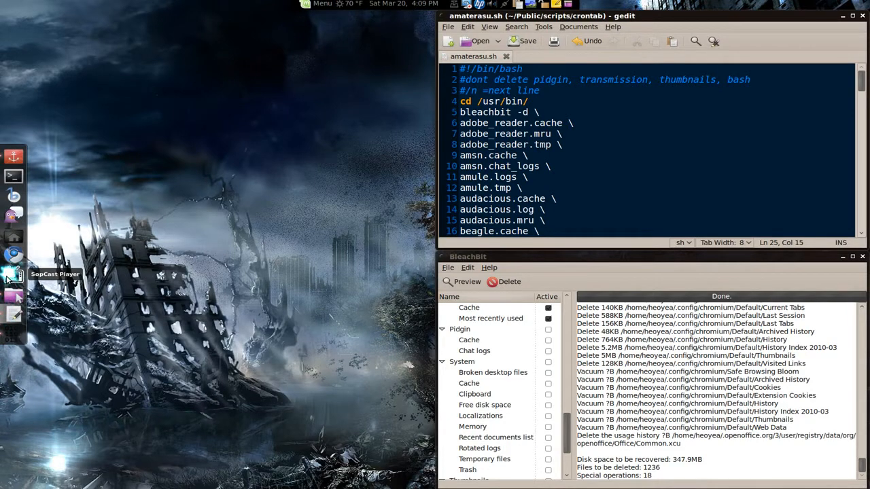
# - Open the crontab scripts folder in PCManFM and launch a terminal
pyautogui.click(12, 274)
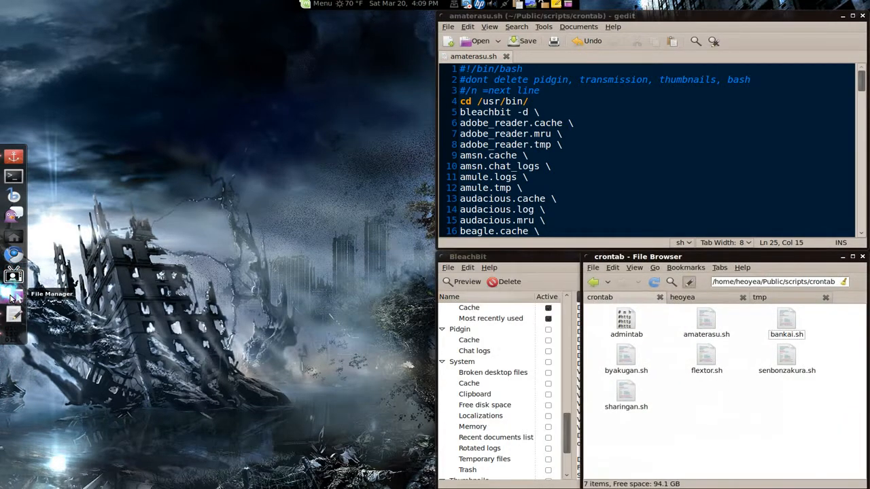
pyautogui.moveTo(22, 180)
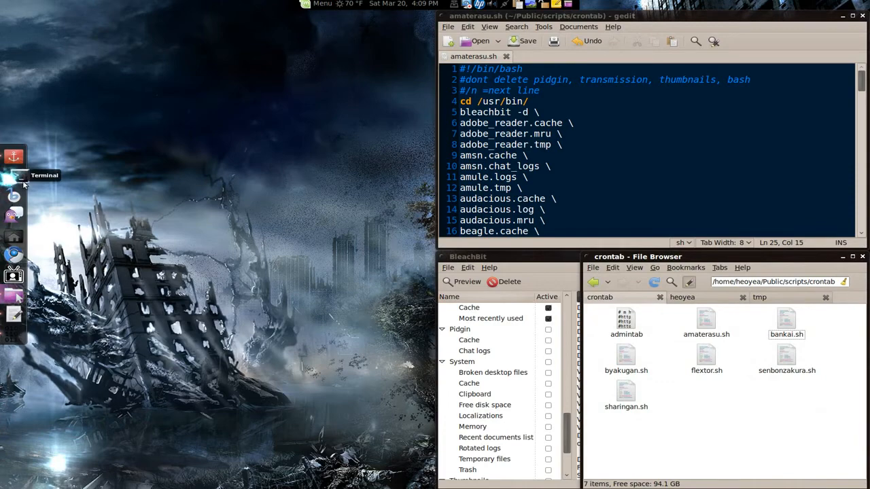
pyautogui.click(11, 169)
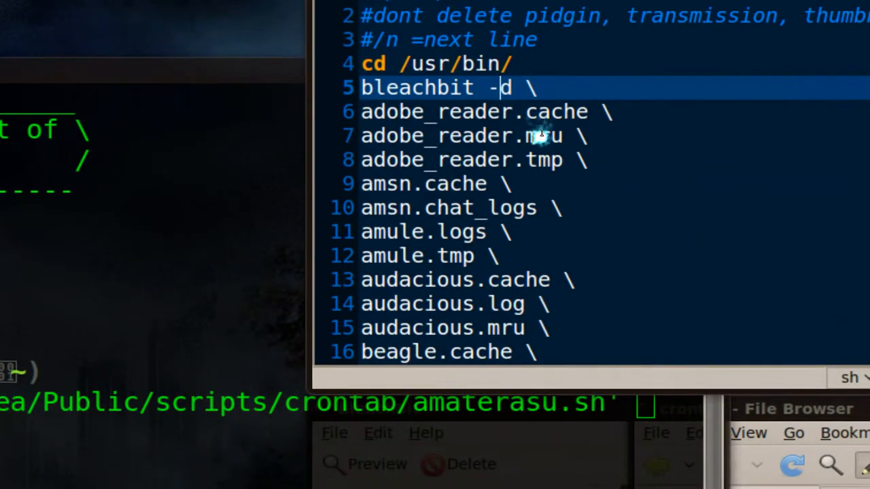
# - Change the bleachbit flag on line 5 from '-d' to '-p' so it only previews
pyautogui.write('p')
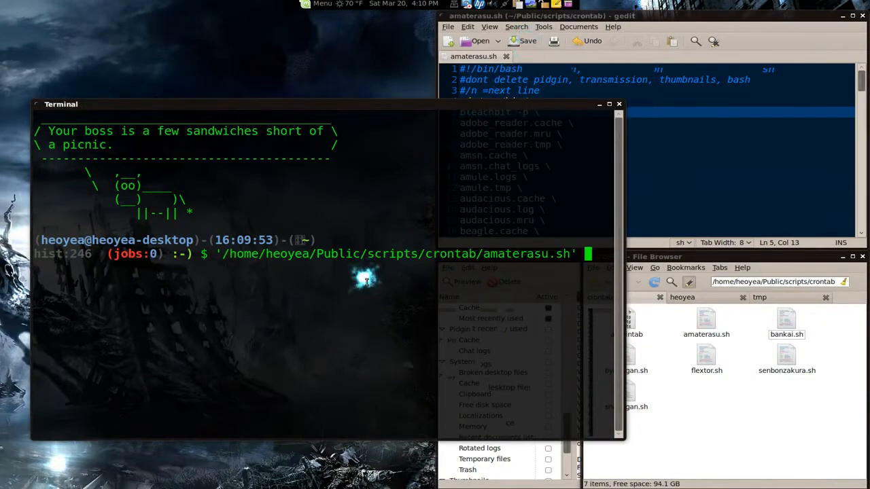
# - Run amaterasu.sh, review the 1.39GB preview output, and close the gedit editor
pyautogui.press('Return')
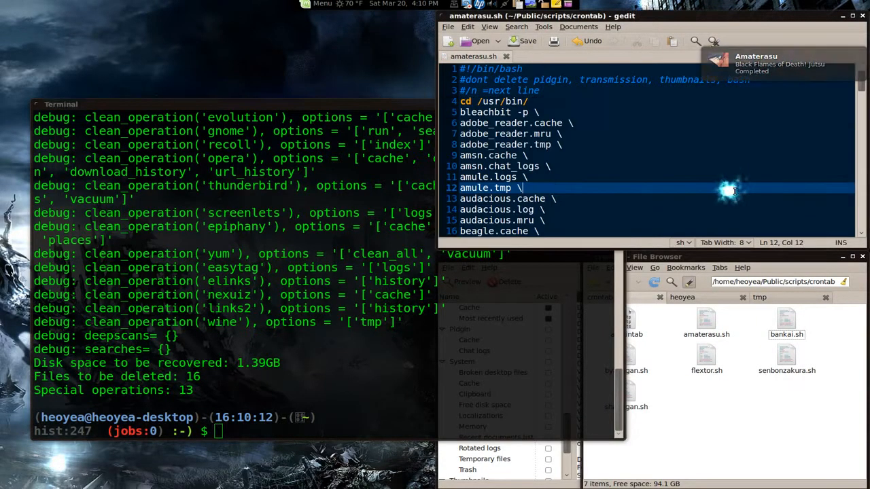
pyautogui.scroll(-3)
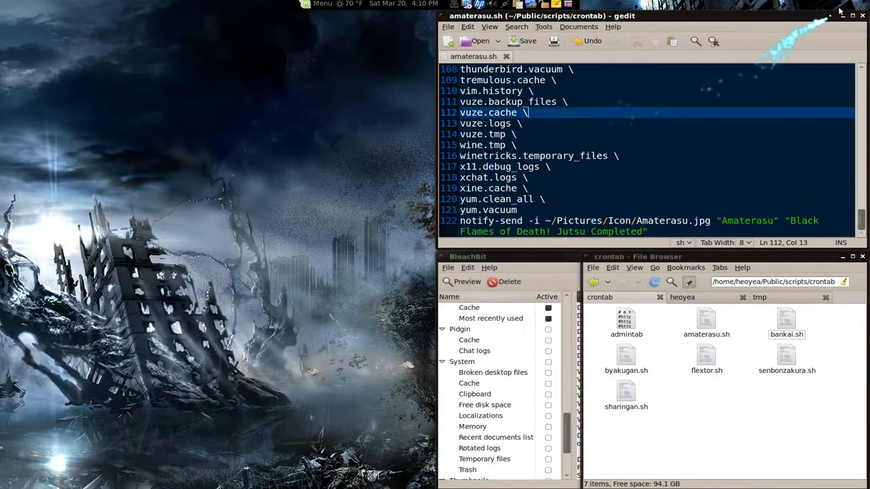
pyautogui.click(860, 13)
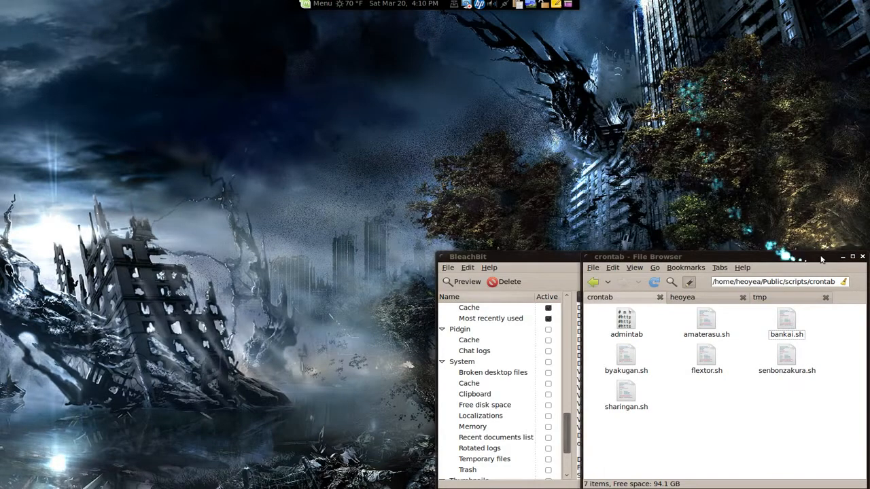